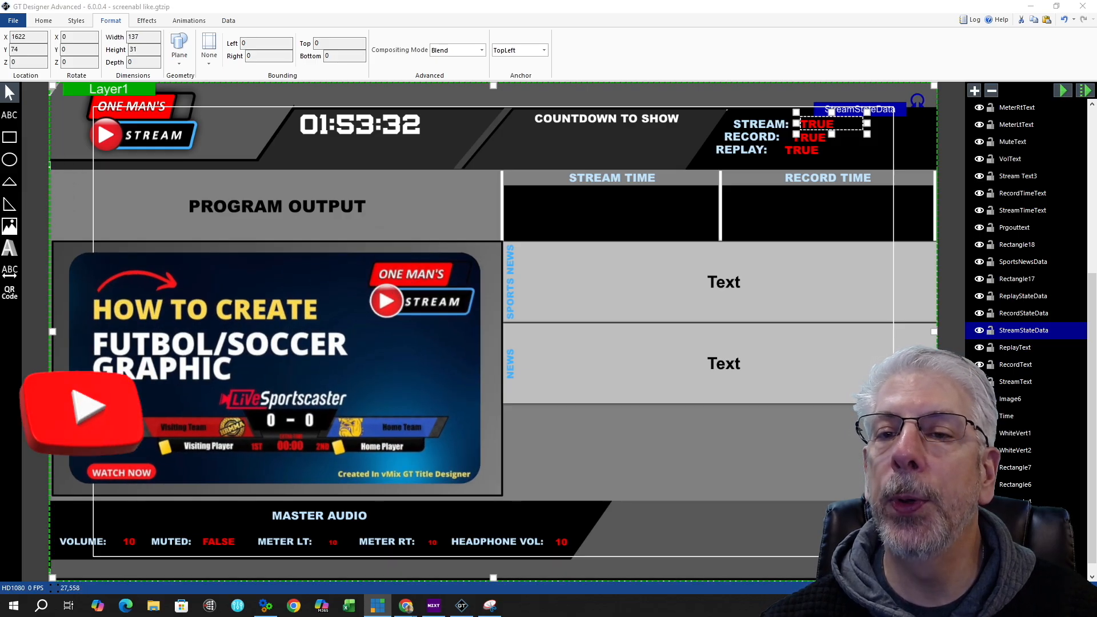
mouse_move(448, 189)
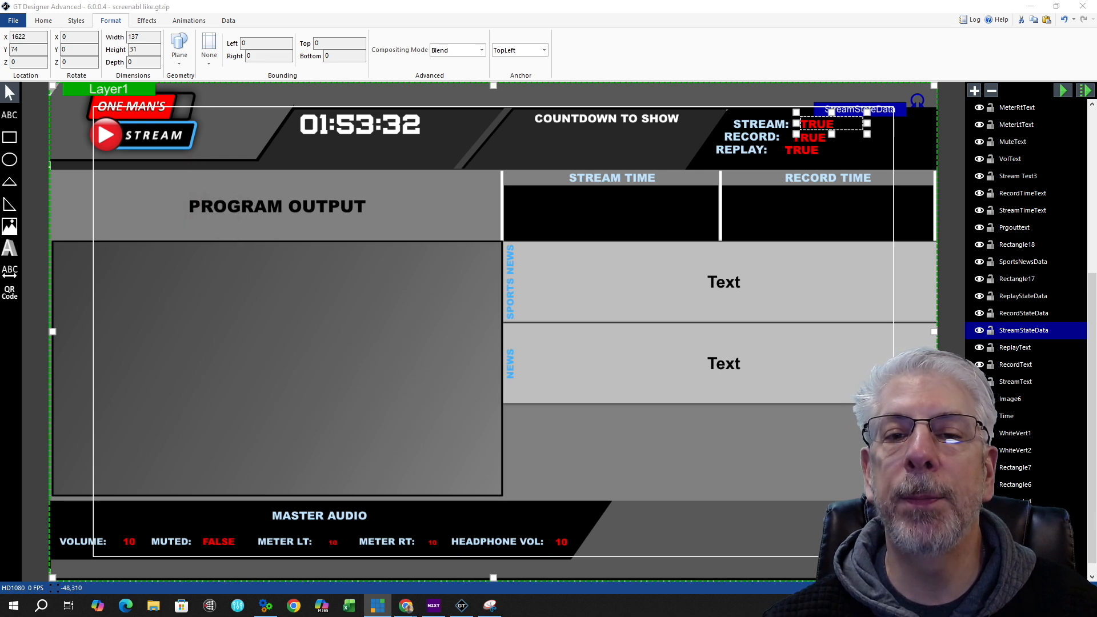
mouse_move(41, 274)
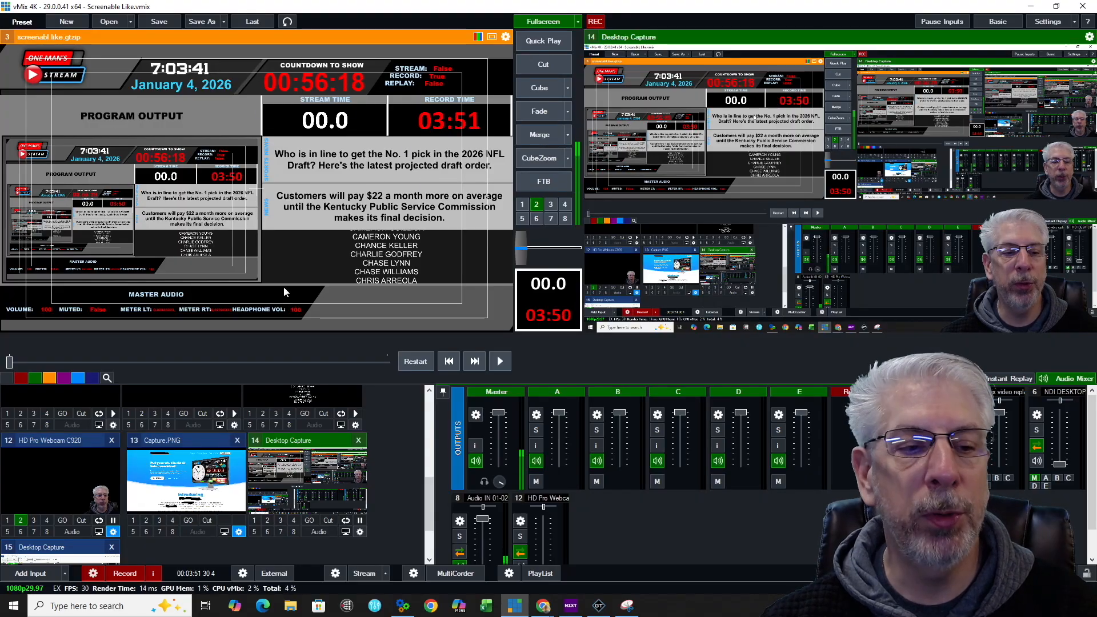
left_click(545, 21)
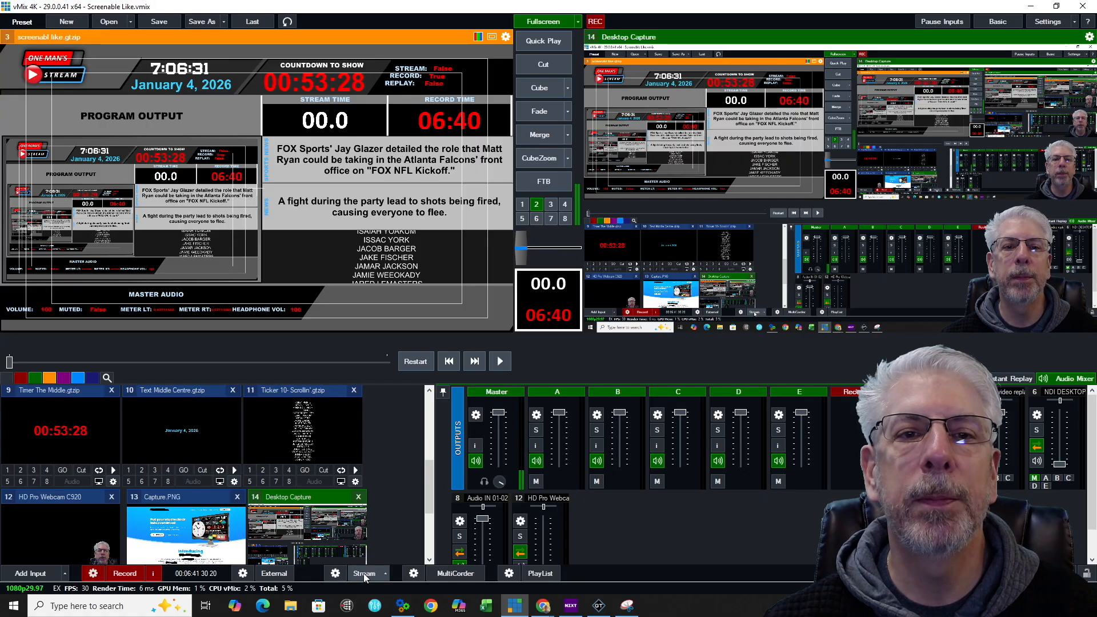
Step: Start streaming and create a Clocks input with clock 1 Streaming and clock 2 Recording
left_click(363, 573)
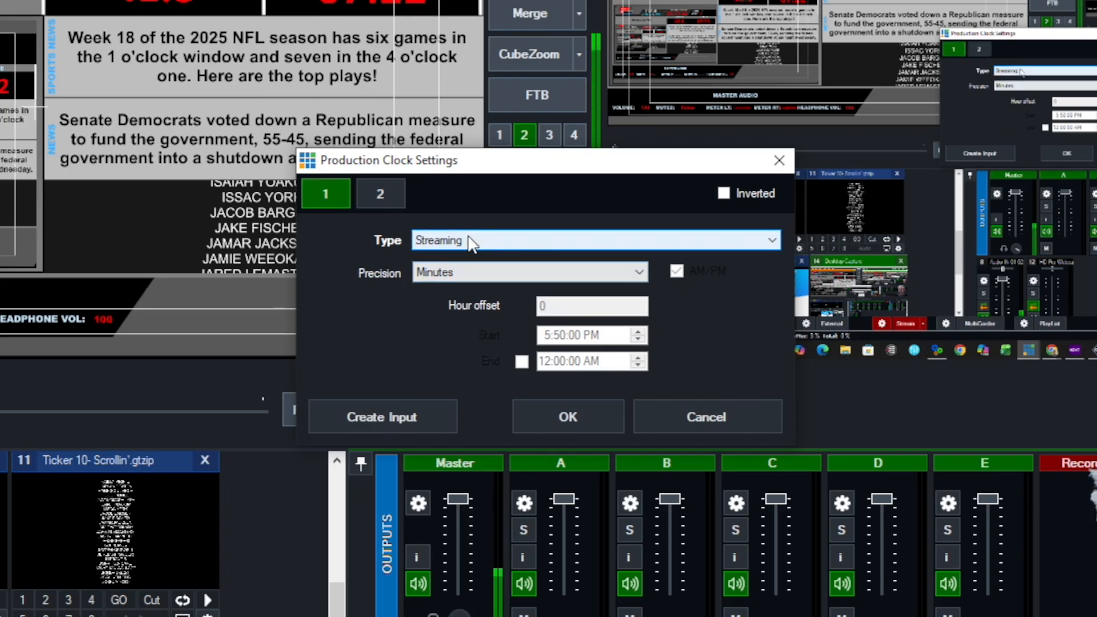
left_click(380, 193)
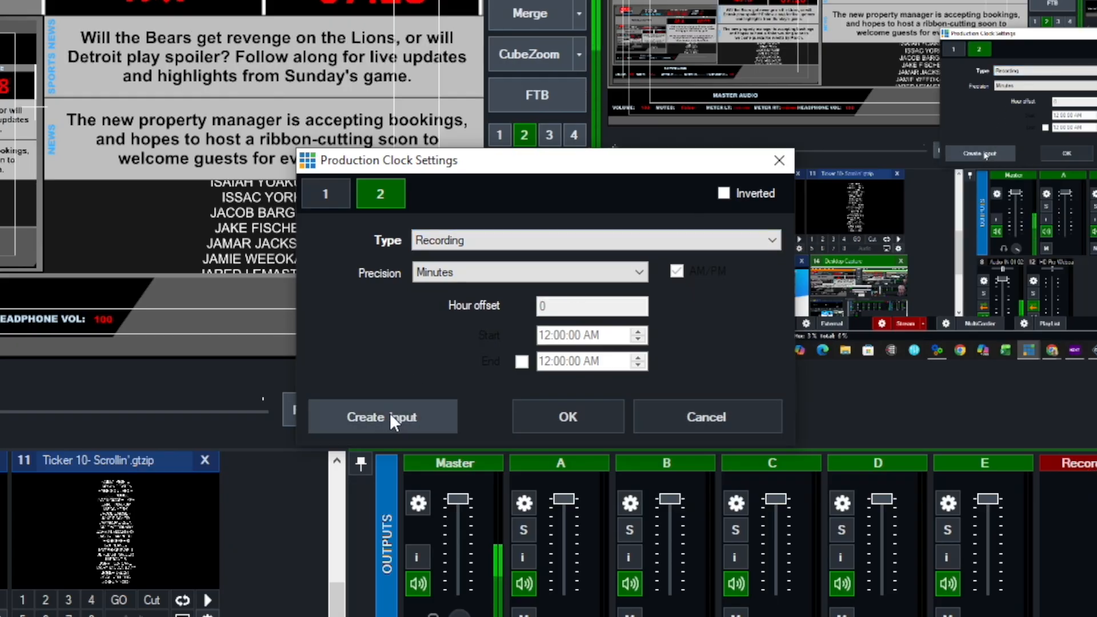
left_click(383, 417)
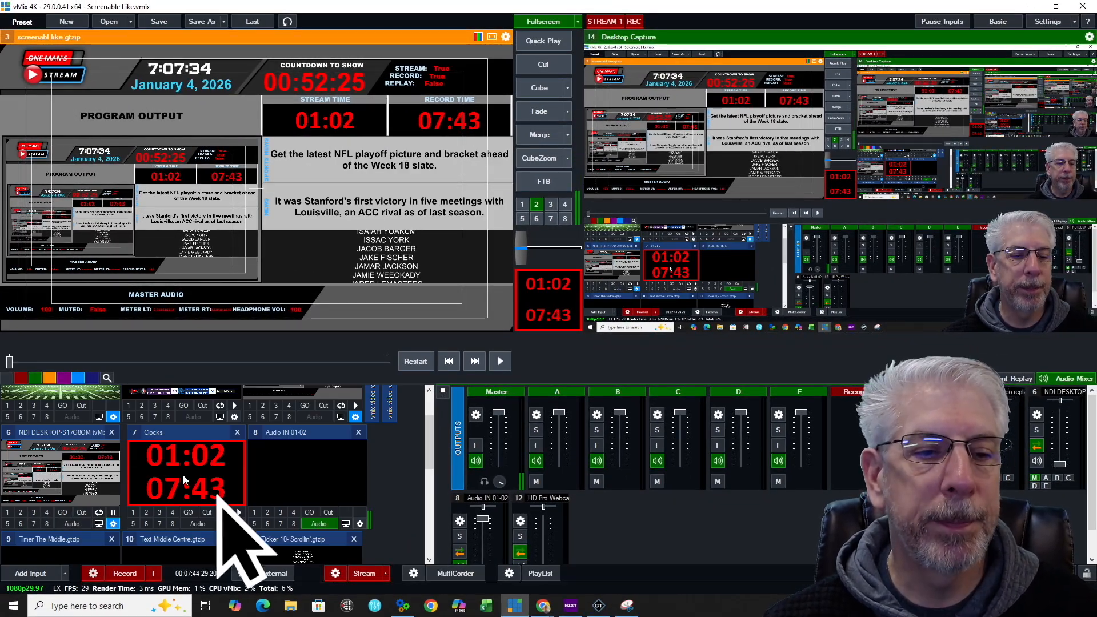
Step: Preview the new Clocks input, then stop the live stream and confirm with Yes
double_click(185, 472)
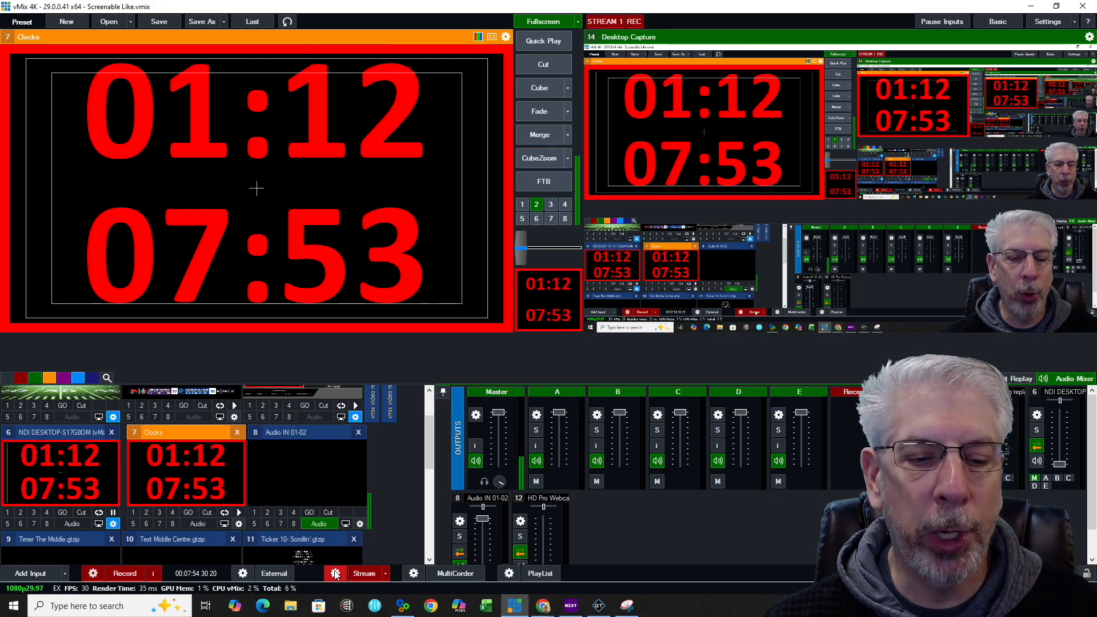
left_click(364, 573)
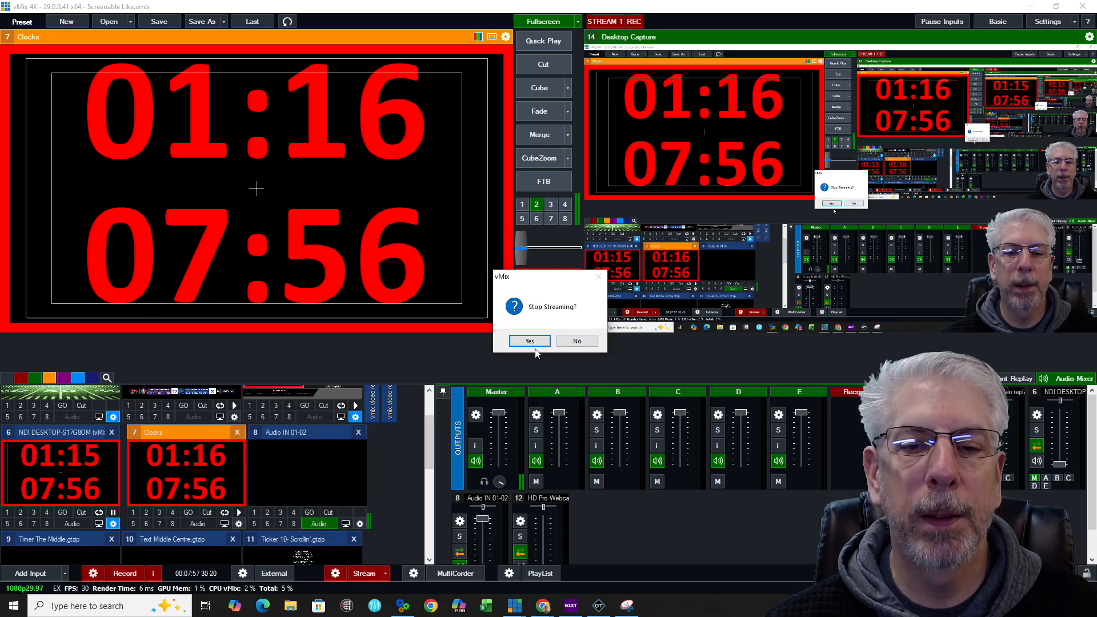
left_click(529, 341)
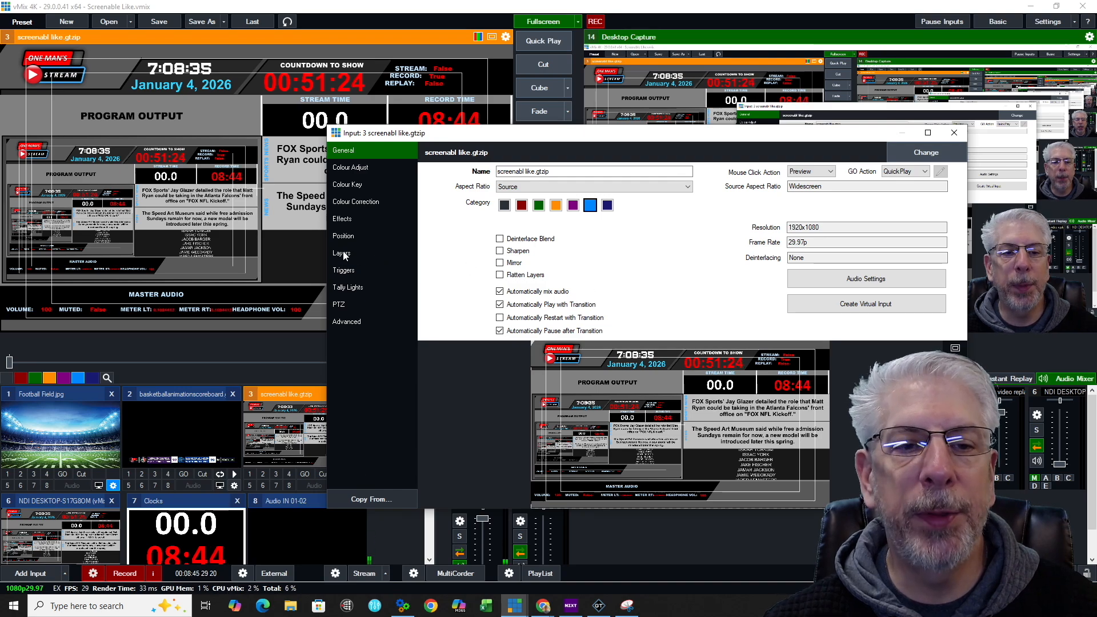
Step: Review the title's Layers, including the Clocks layers 2 and 3, then close settings
left_click(342, 253)
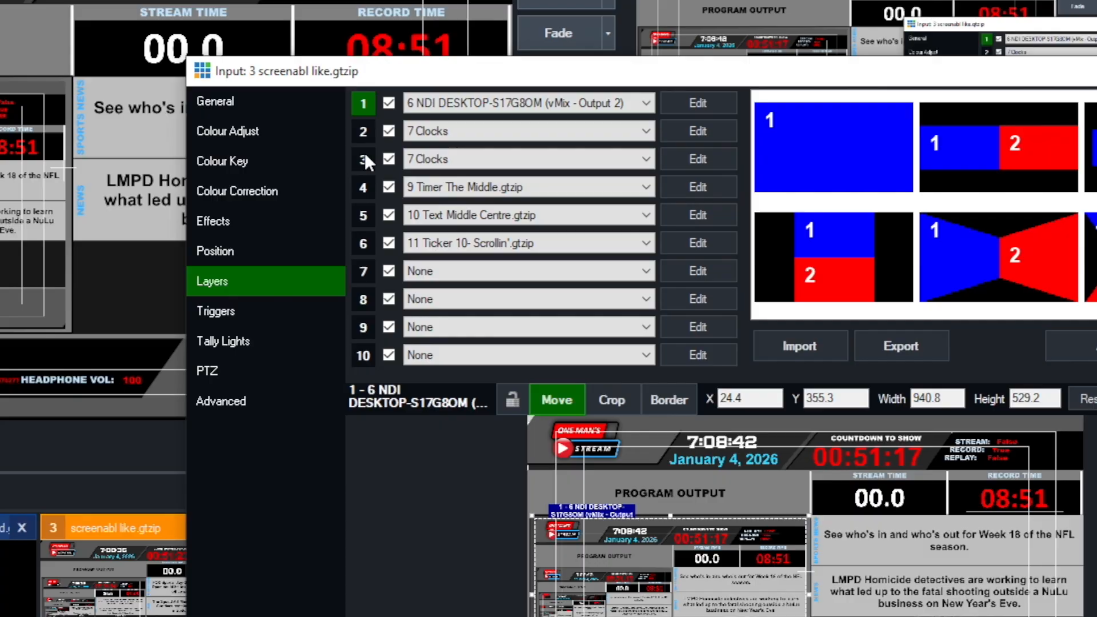
mouse_move(363, 250)
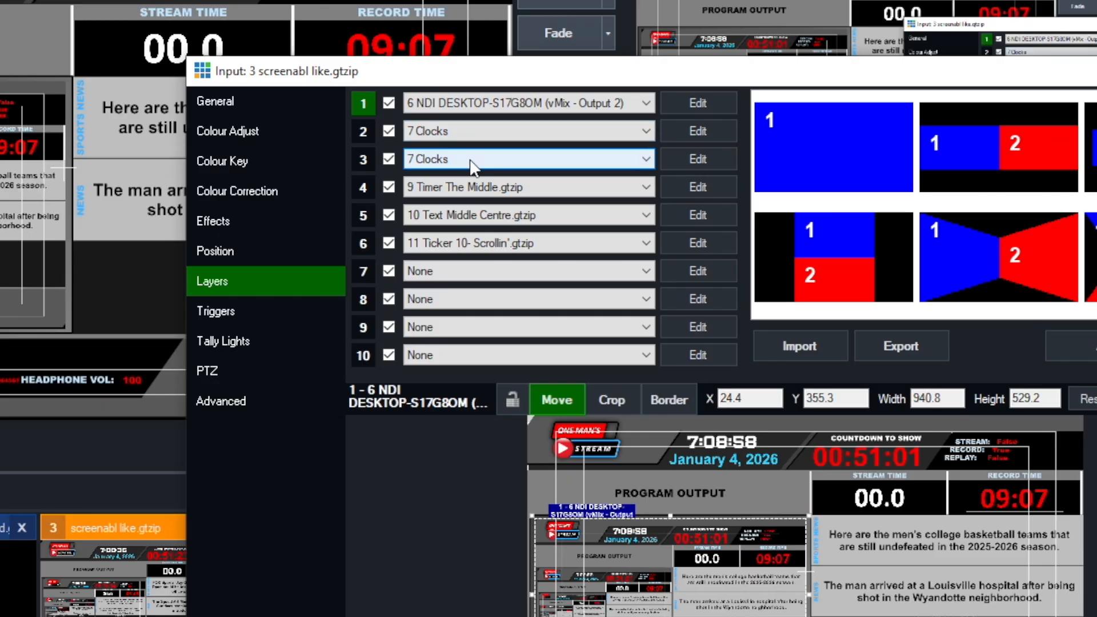
mouse_move(492, 171)
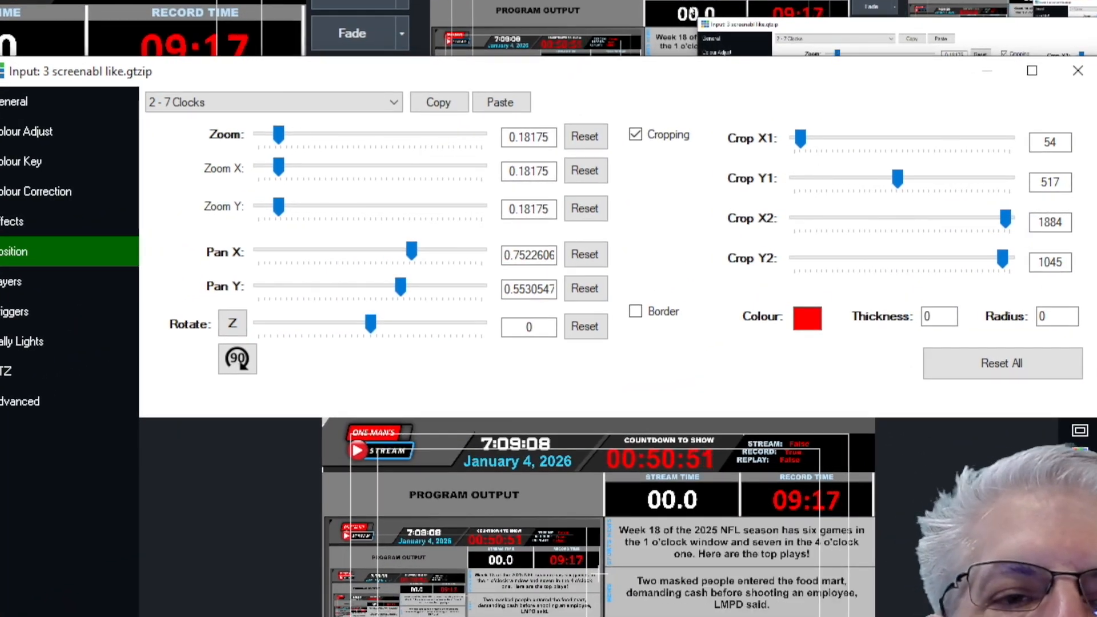
left_click(1077, 71)
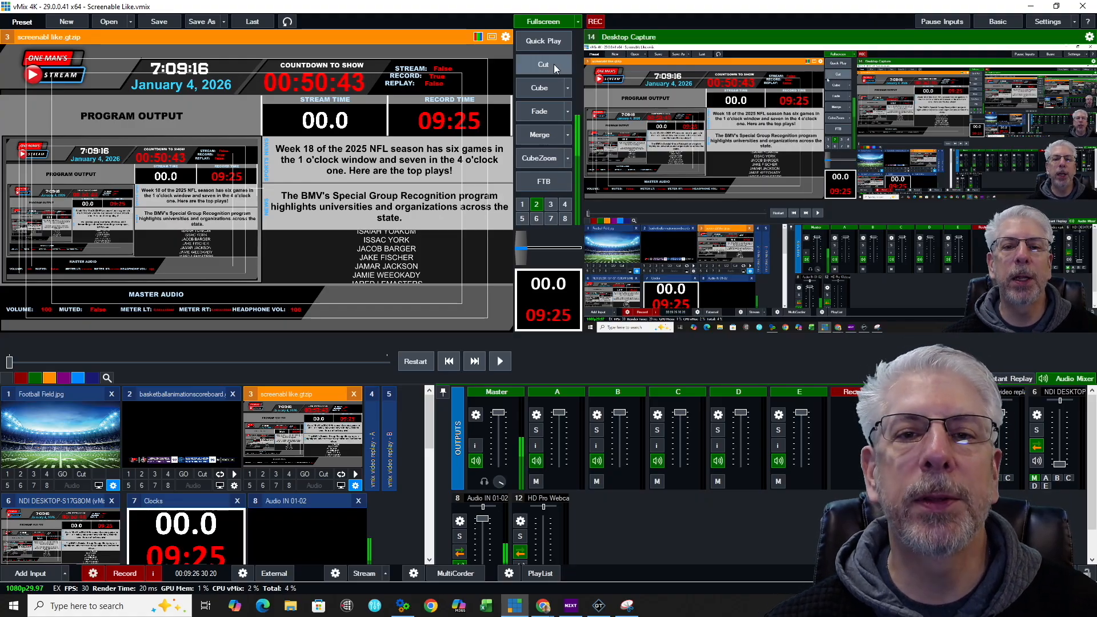
Step: Preview the date text title, examine it in the title editor, then show the tools list
left_click(545, 21)
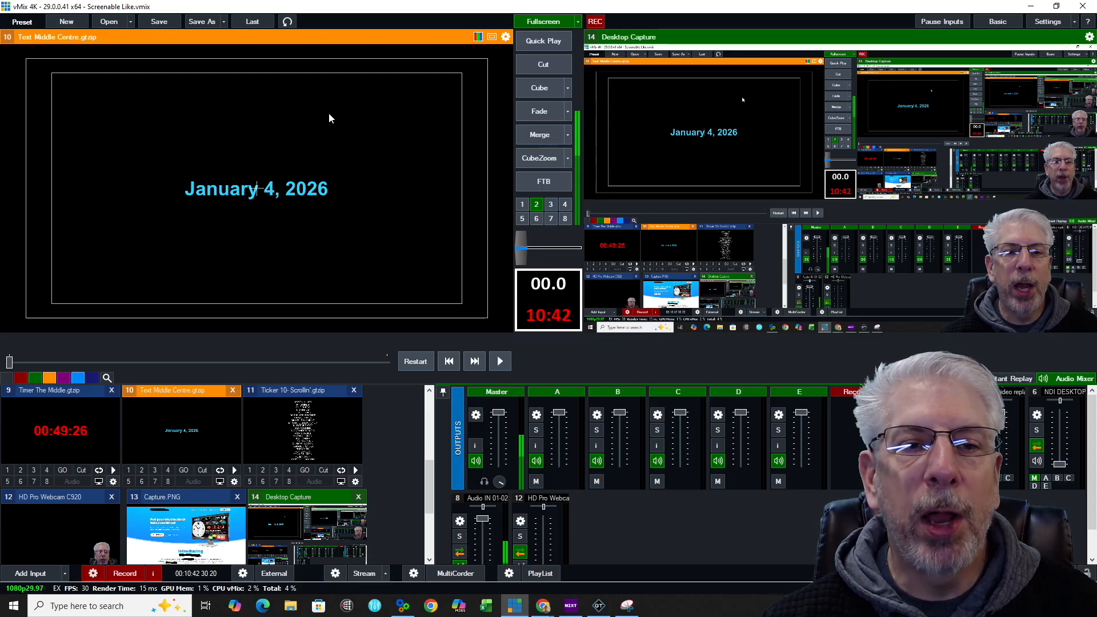
right_click(330, 118)
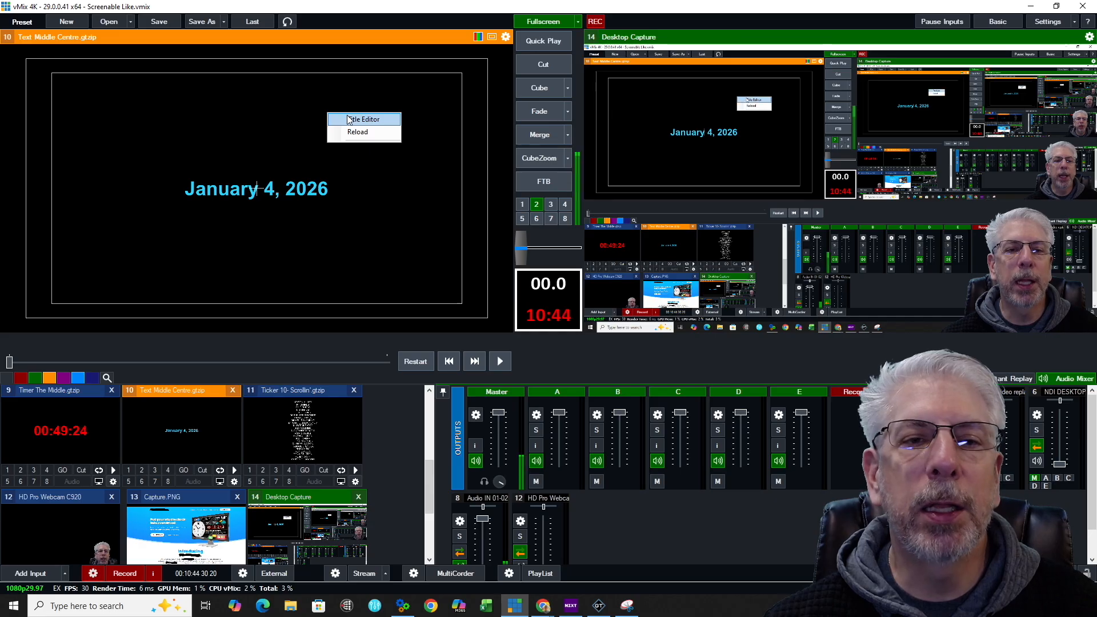
left_click(363, 119)
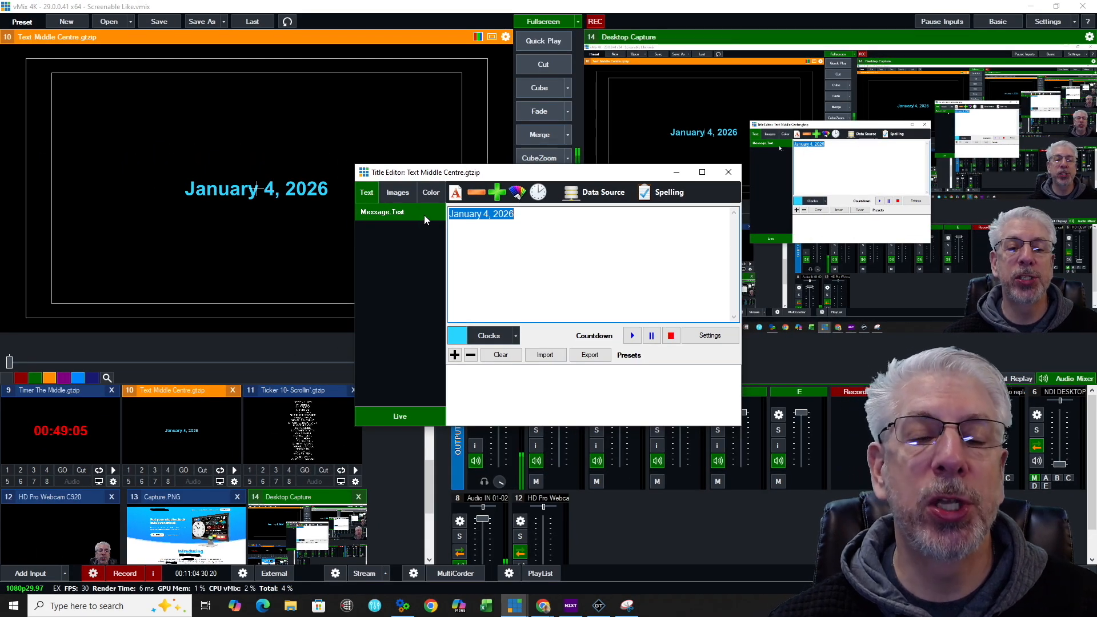
mouse_move(535, 222)
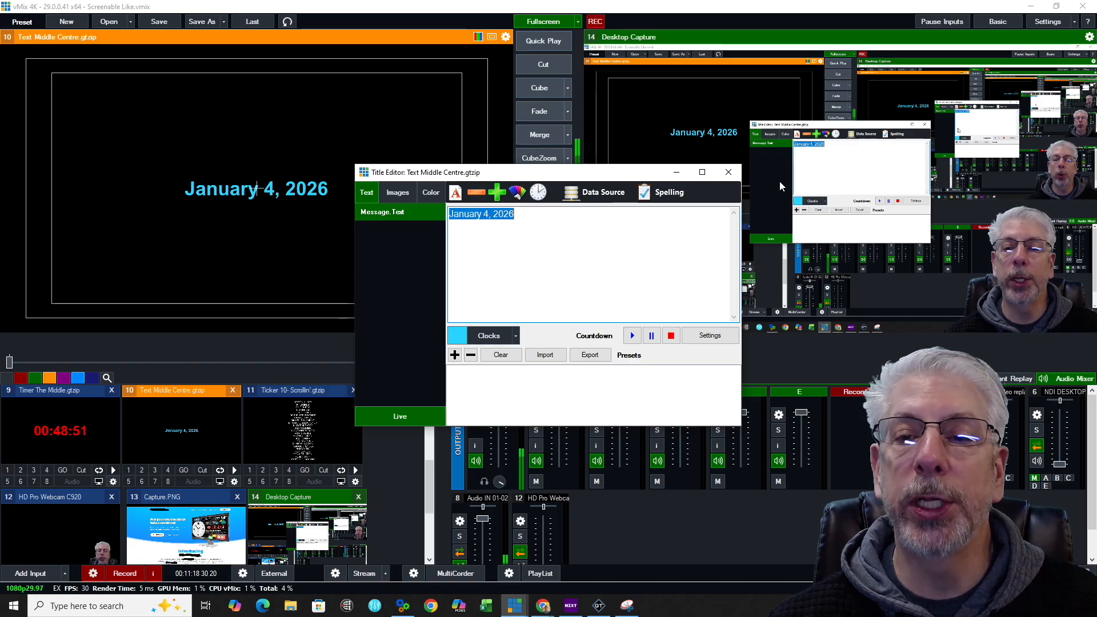
left_click(728, 172)
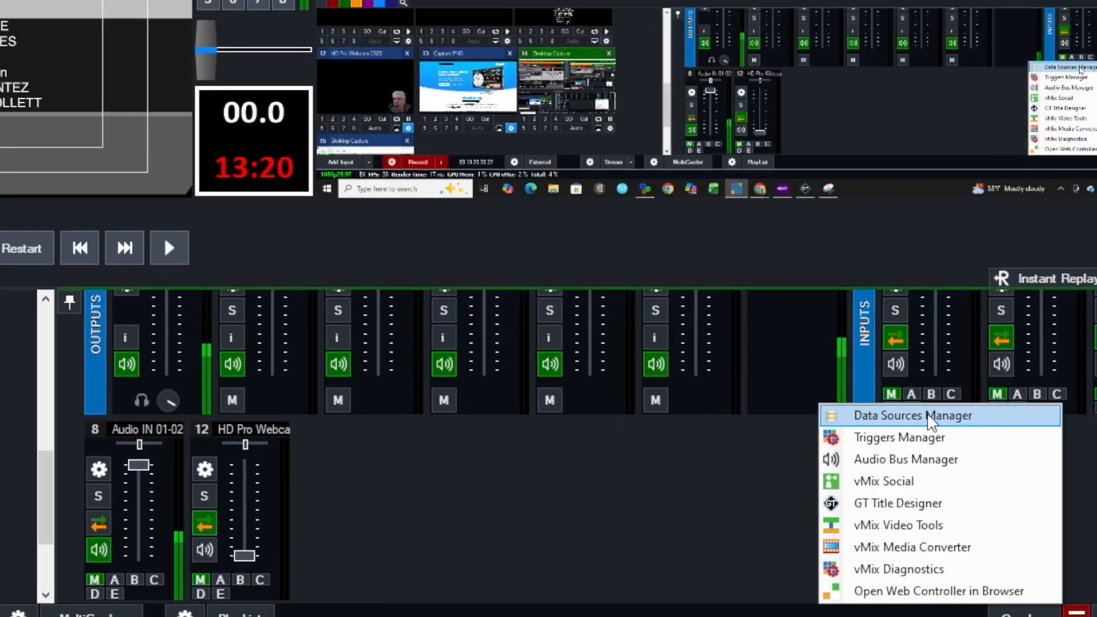
Step: Open the Data Sources Manager, view the Sports News RSS table, then the MasterAudio feed
left_click(912, 414)
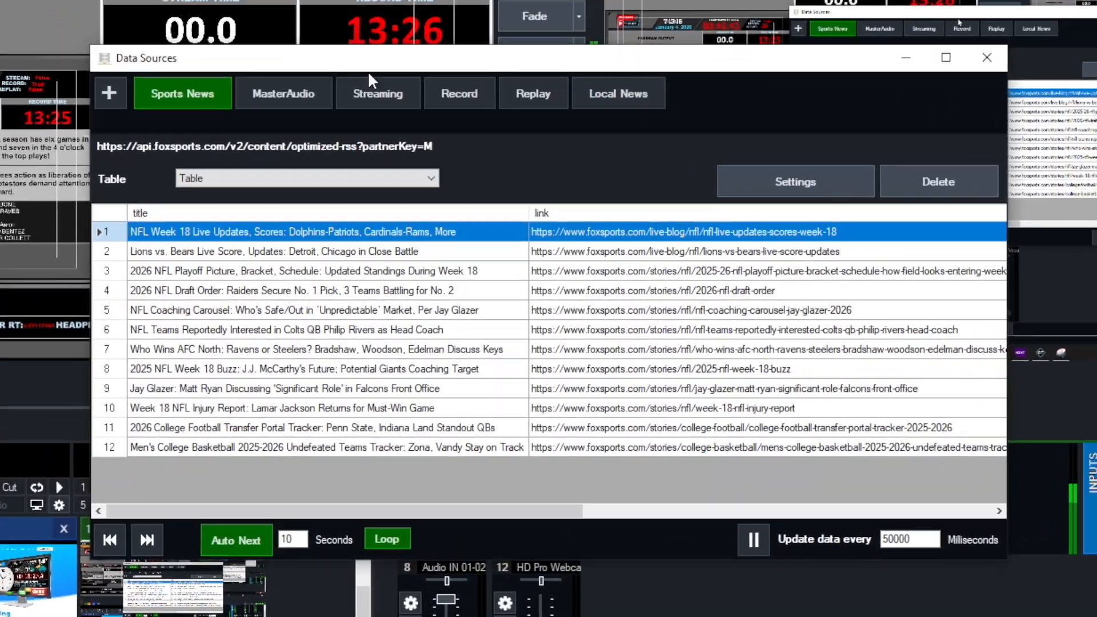
left_click(273, 252)
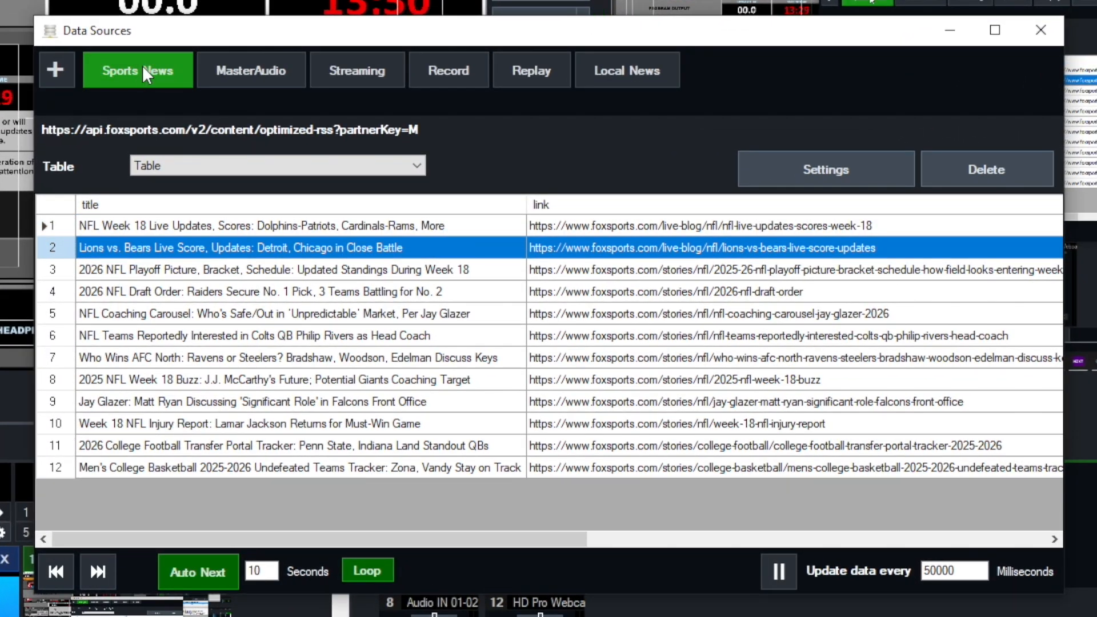
left_click(824, 169)
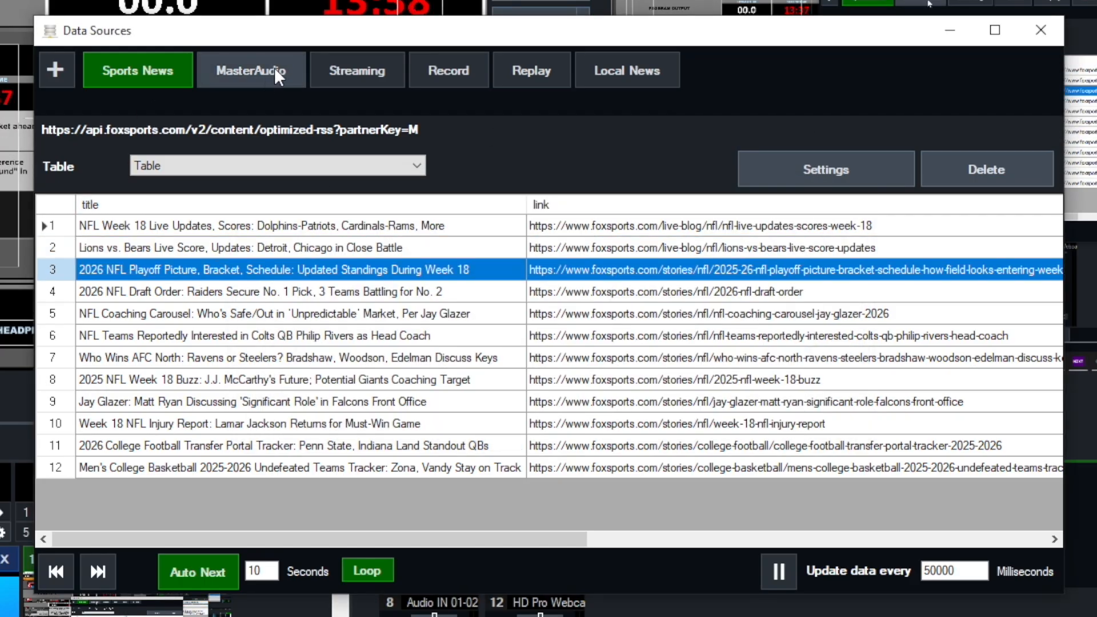
left_click(250, 69)
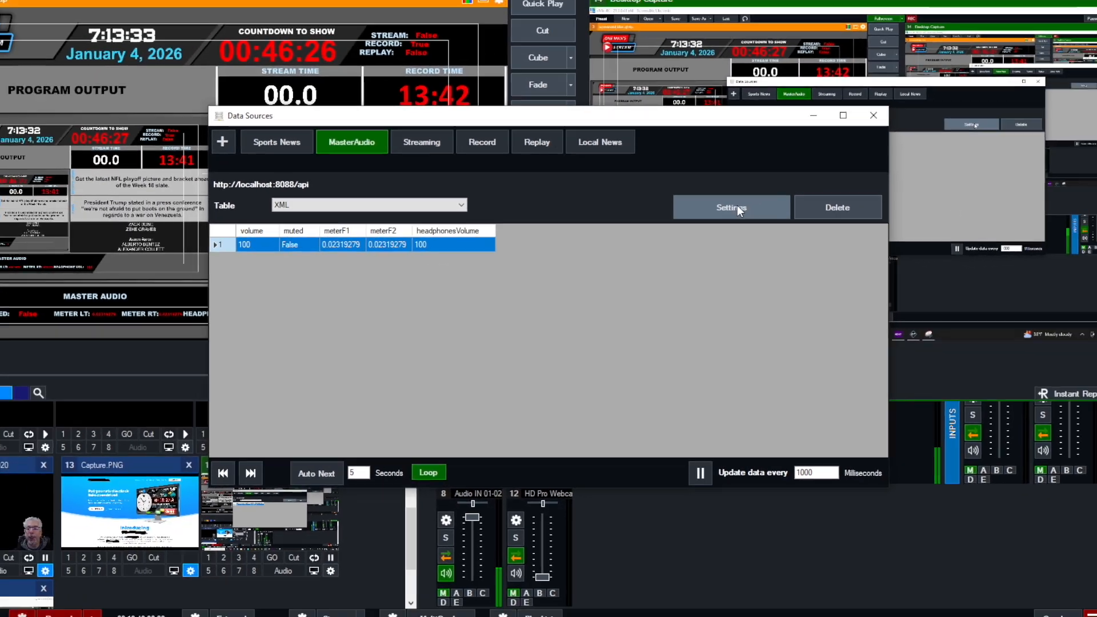
Step: Inspect the XPath settings of the MasterAudio and Streaming sources
left_click(730, 207)
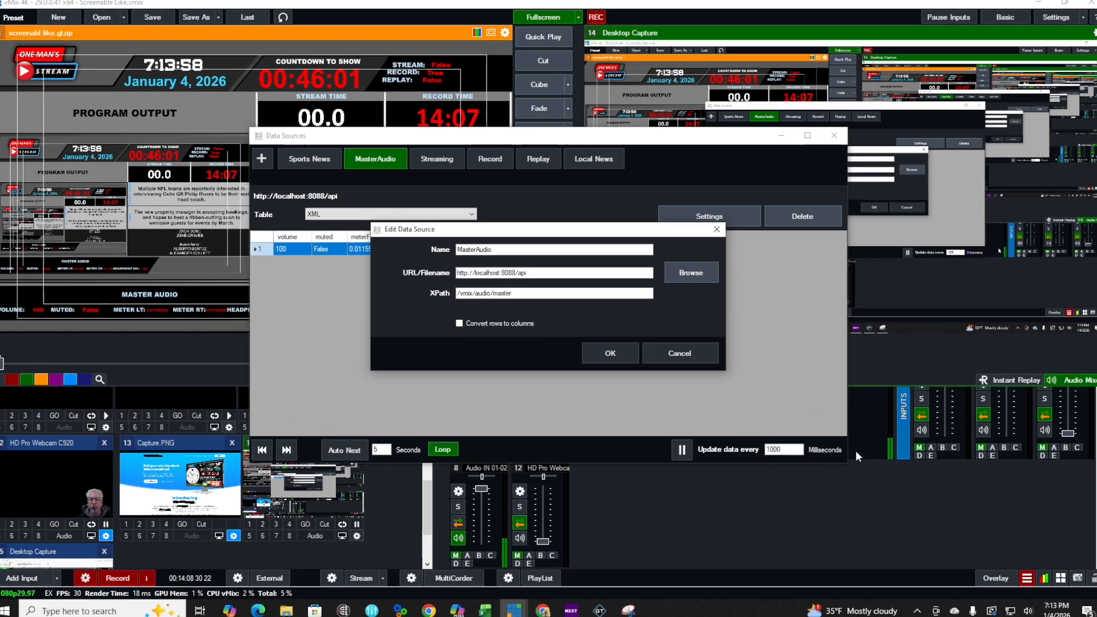
left_click(439, 160)
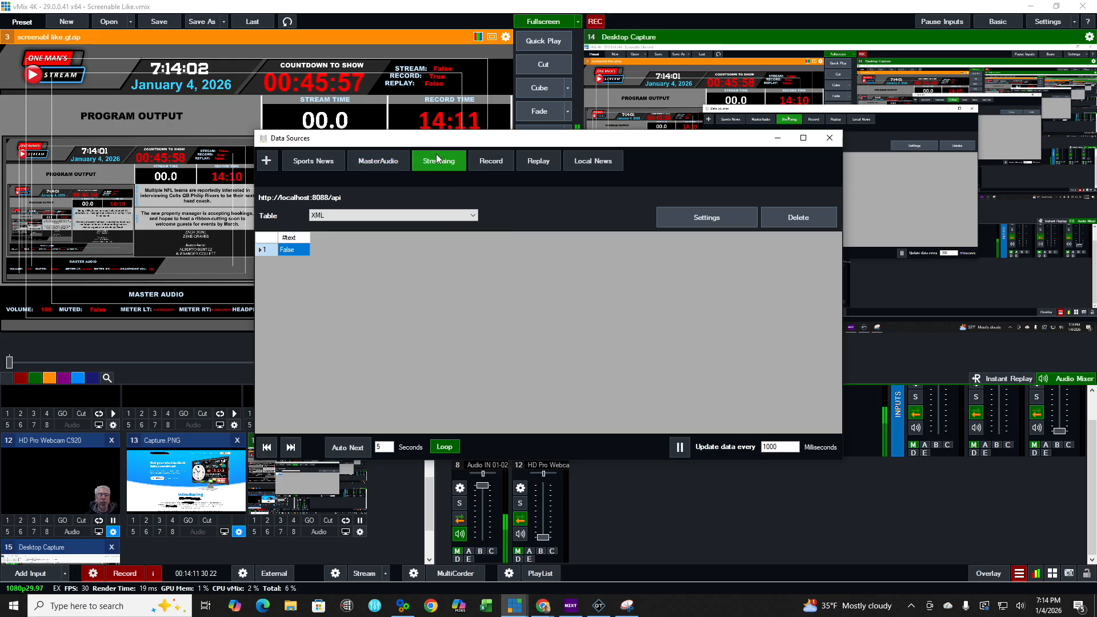
left_click(705, 217)
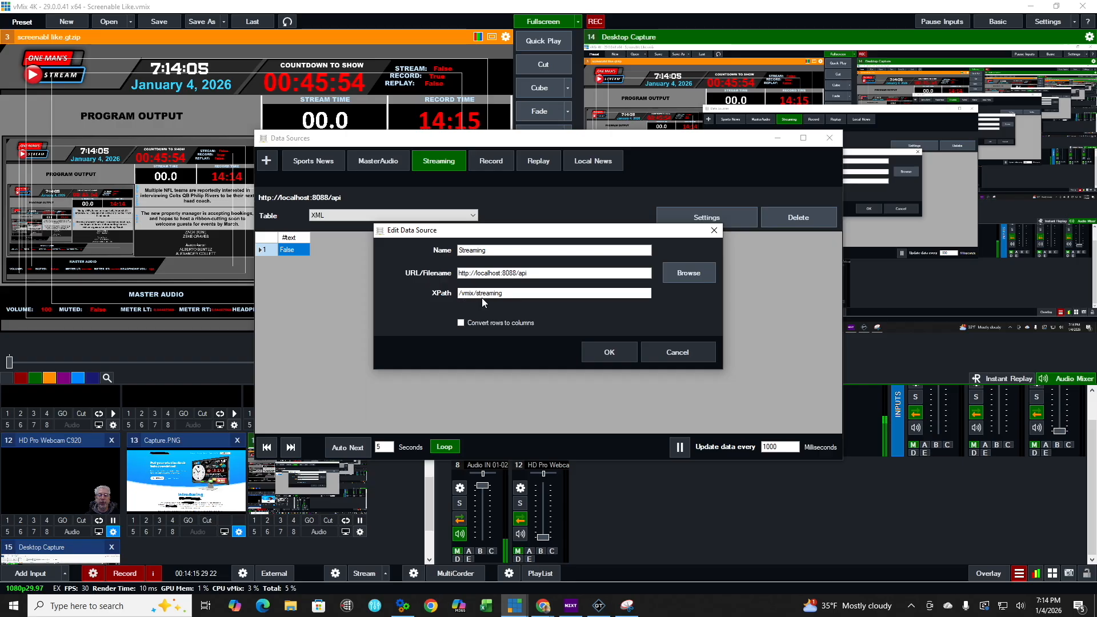
left_click(609, 352)
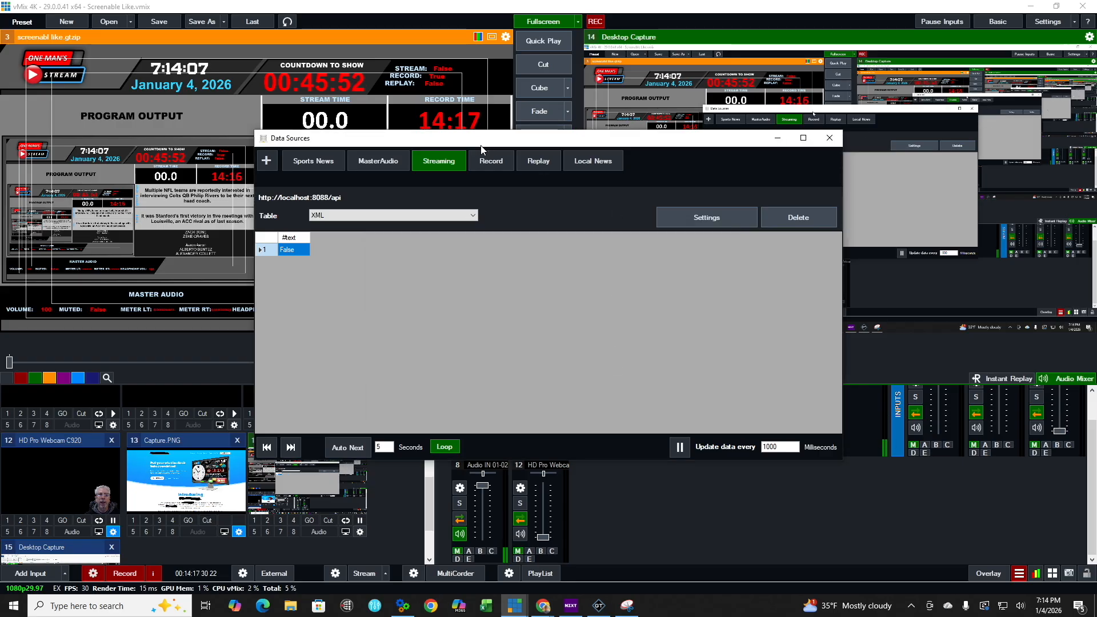
Step: Inspect the Record and Replay sources' XPath settings, then show the Local News feed
left_click(491, 160)
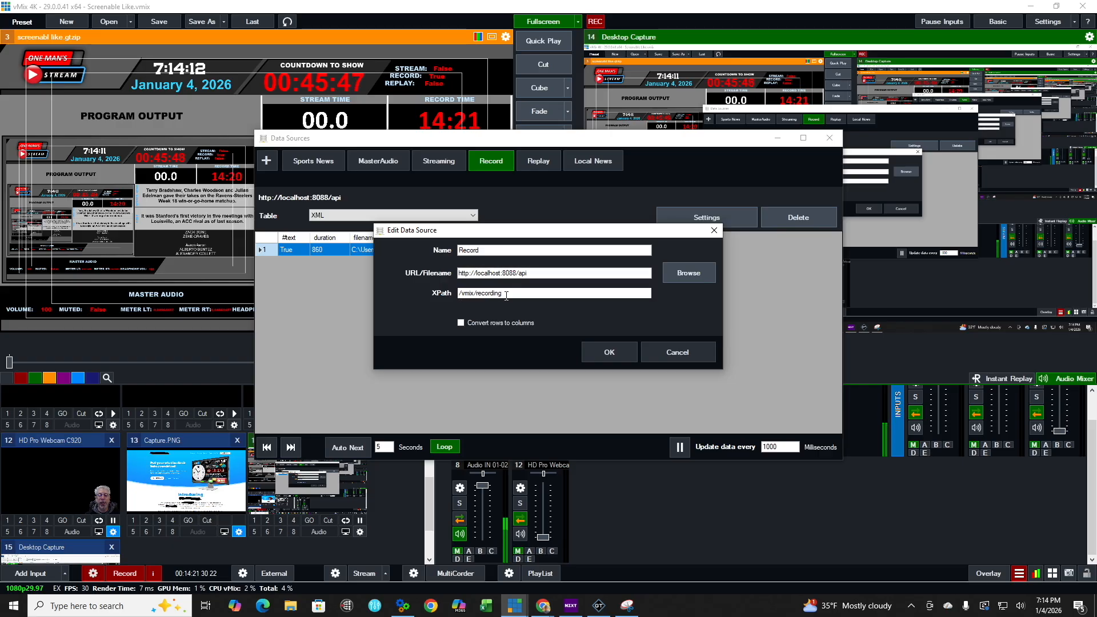
left_click(607, 352)
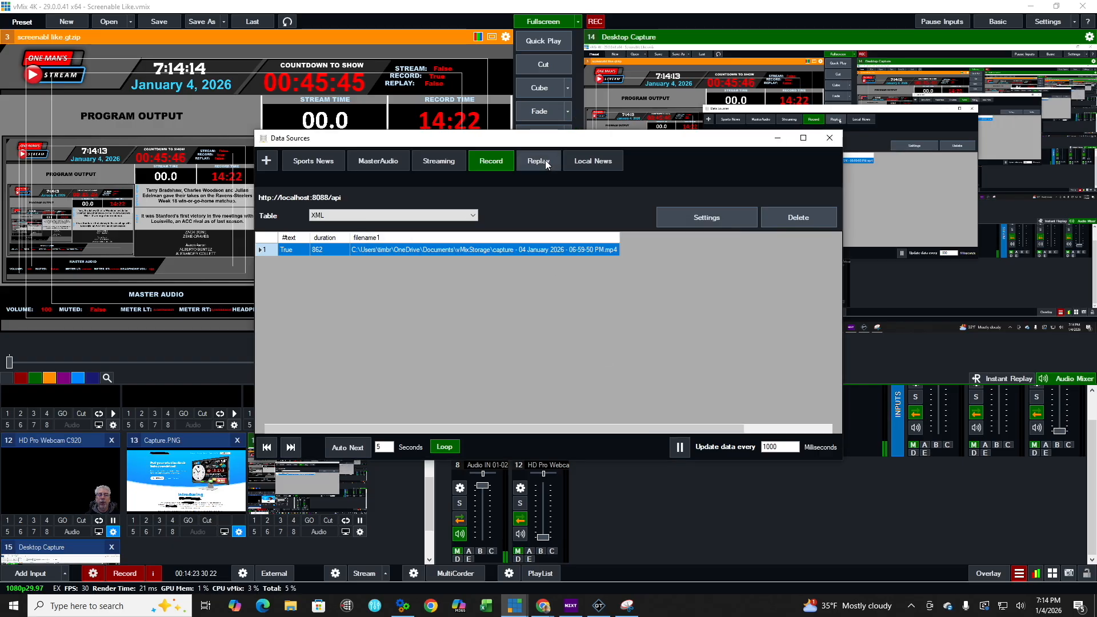
left_click(539, 160)
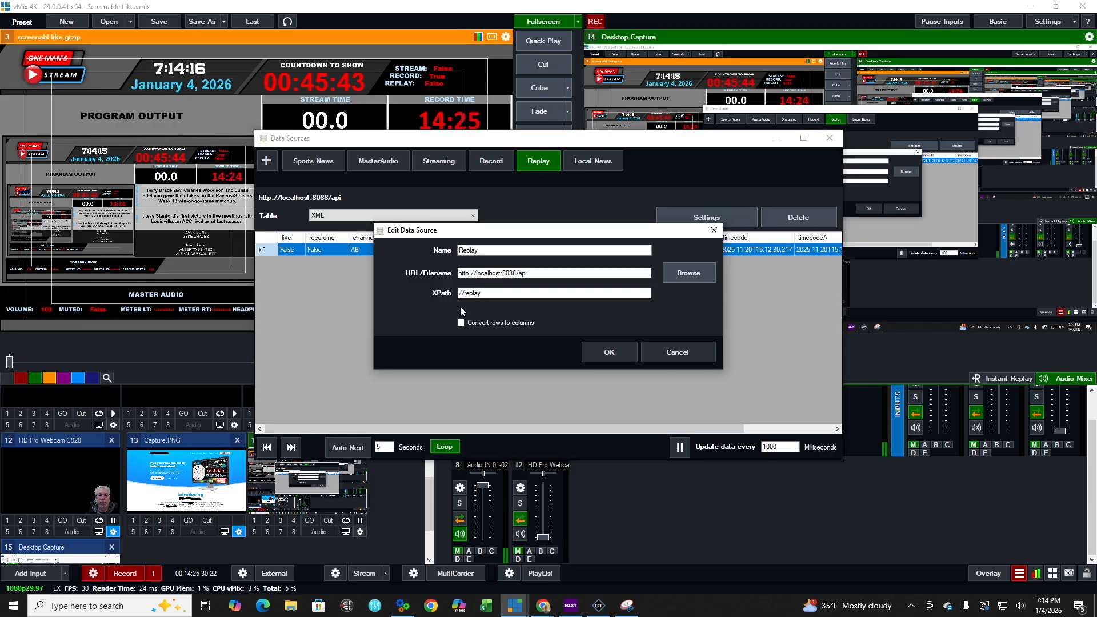
left_click(607, 352)
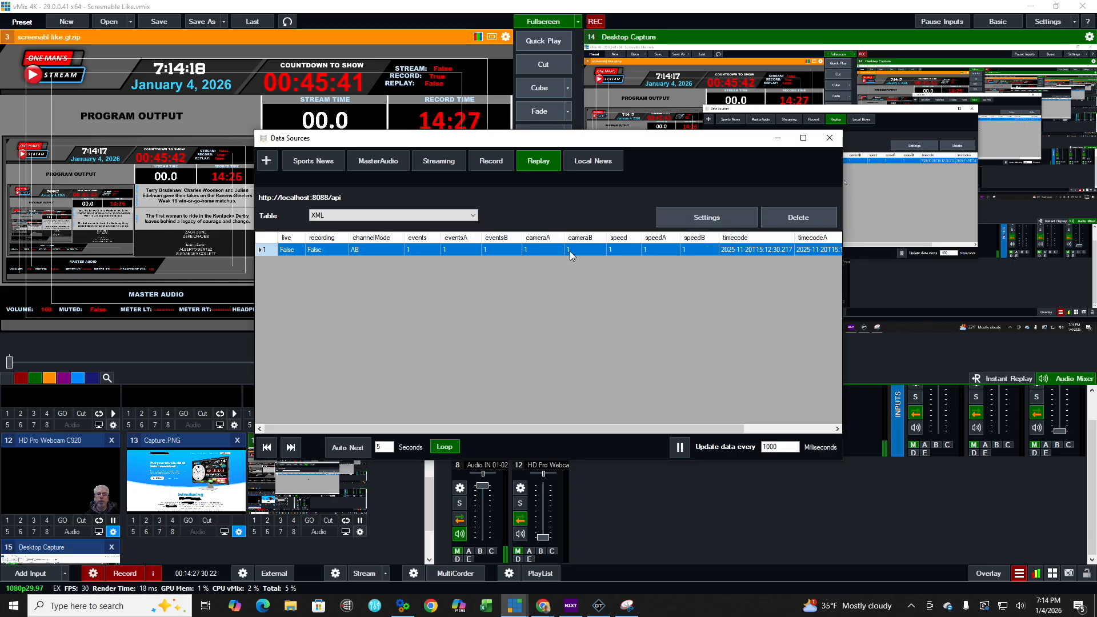
left_click(592, 160)
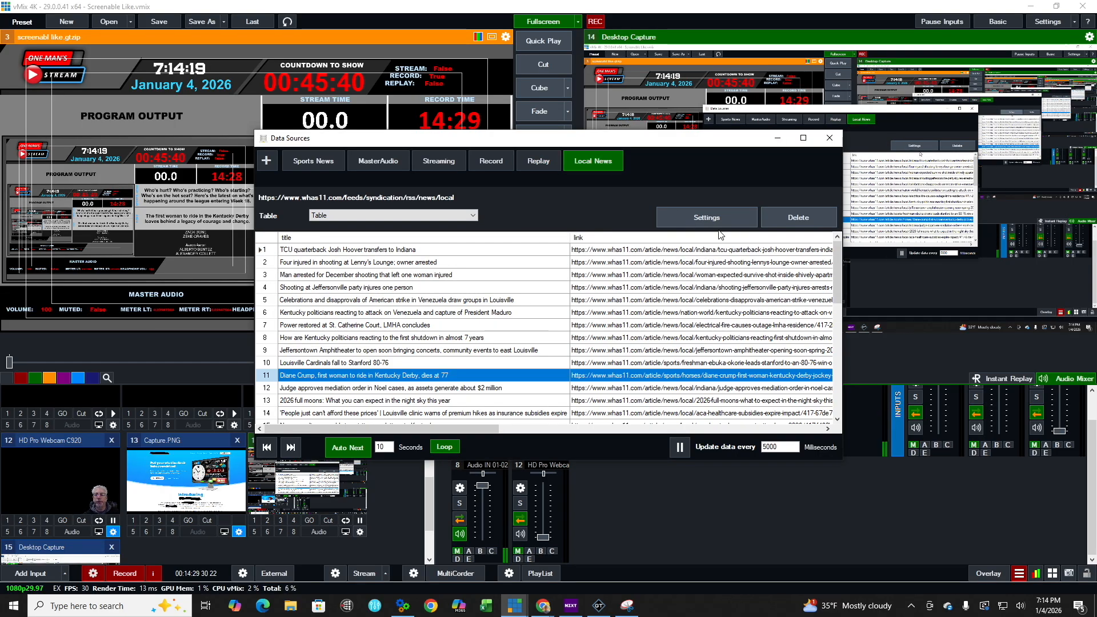
left_click(705, 217)
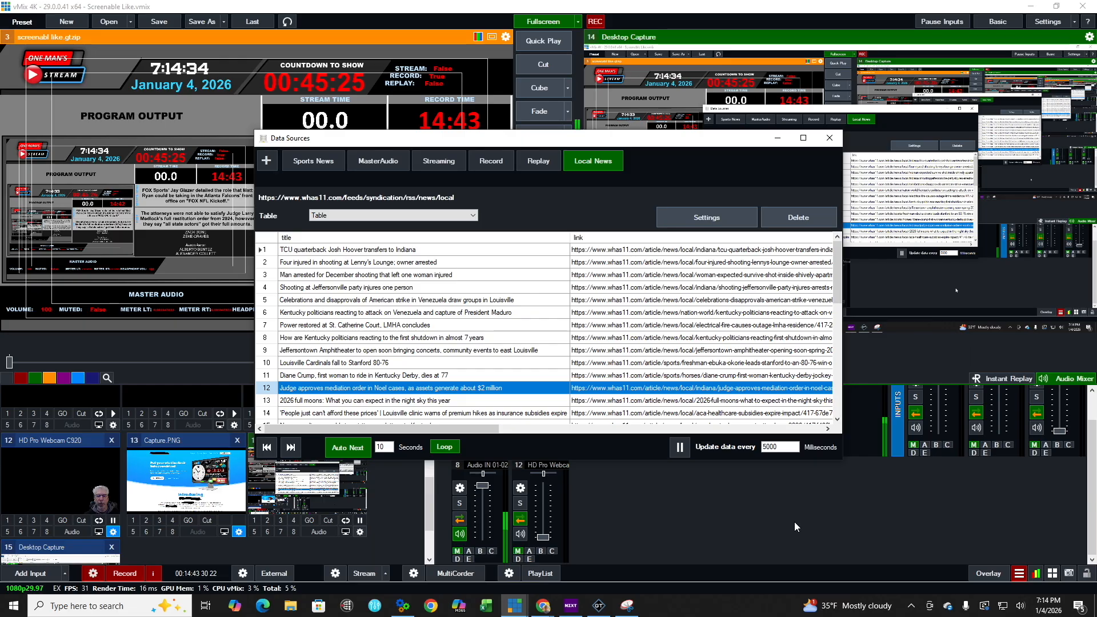
mouse_move(804, 518)
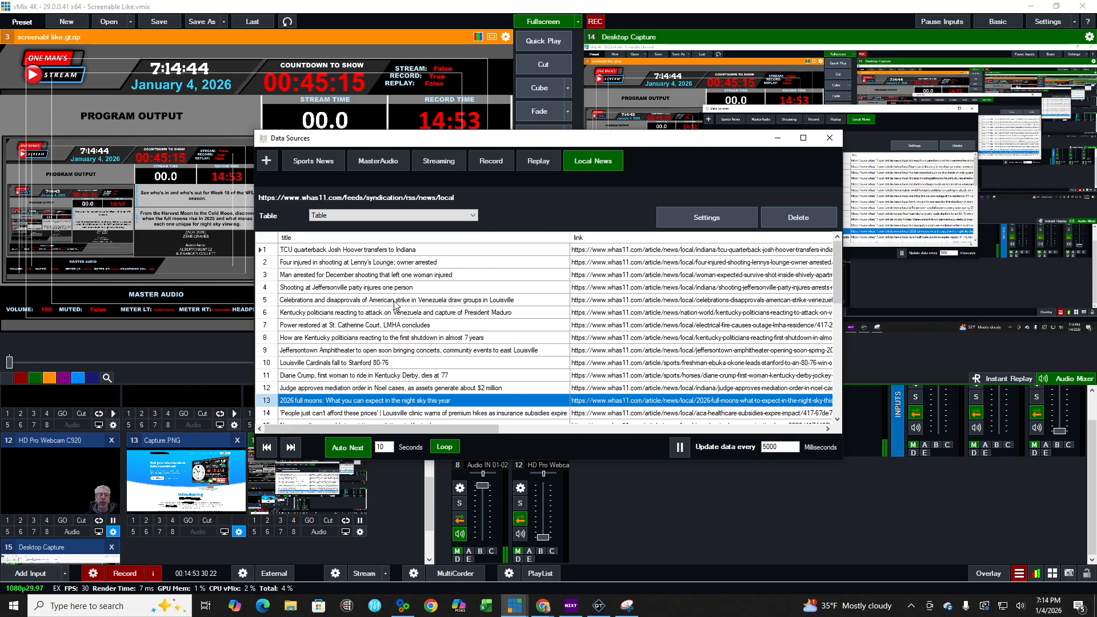
mouse_move(870, 515)
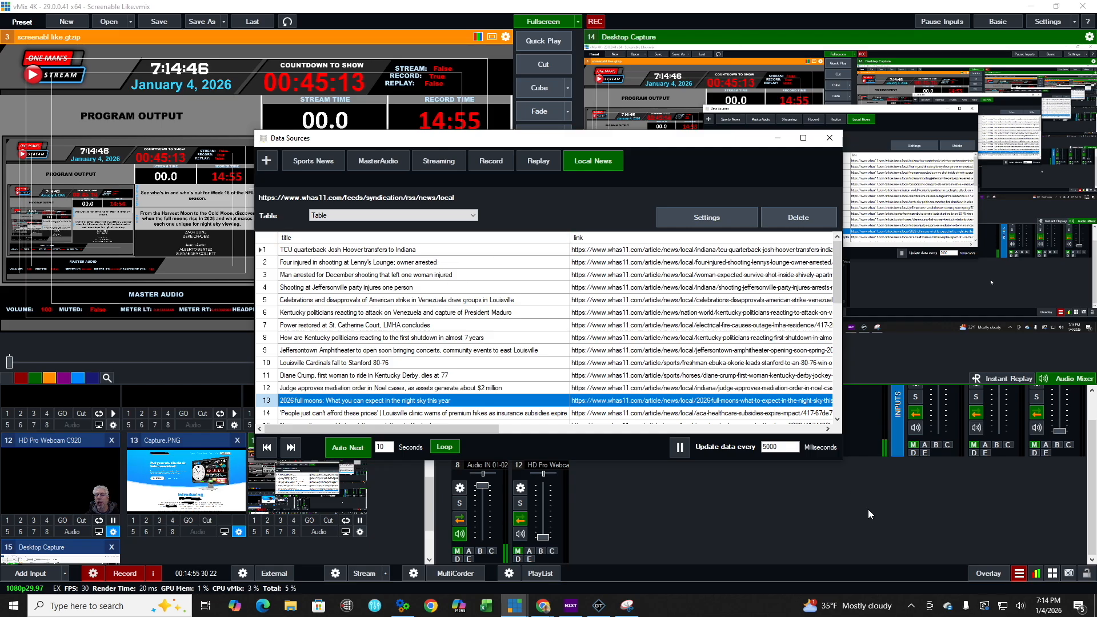